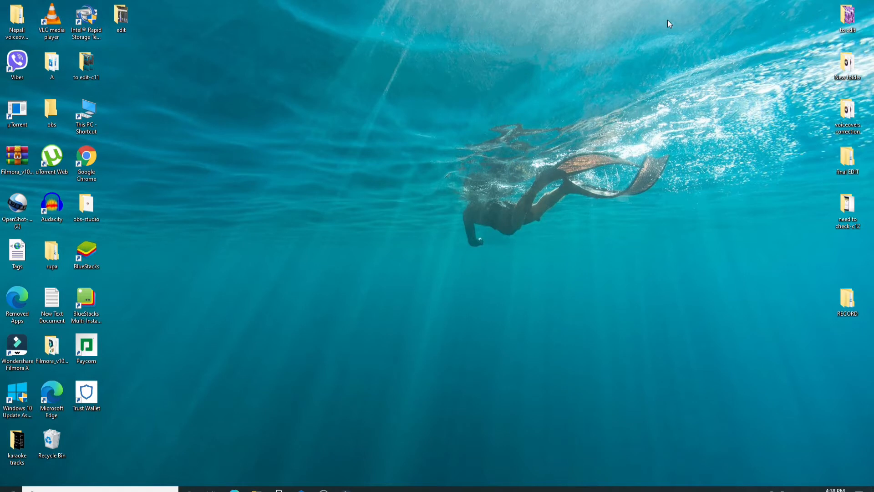
mouse_move(495, 207)
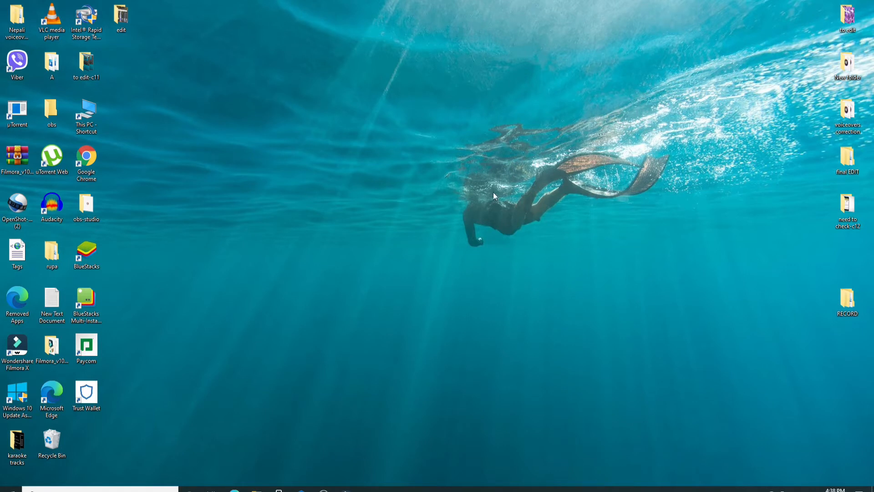
mouse_move(395, 117)
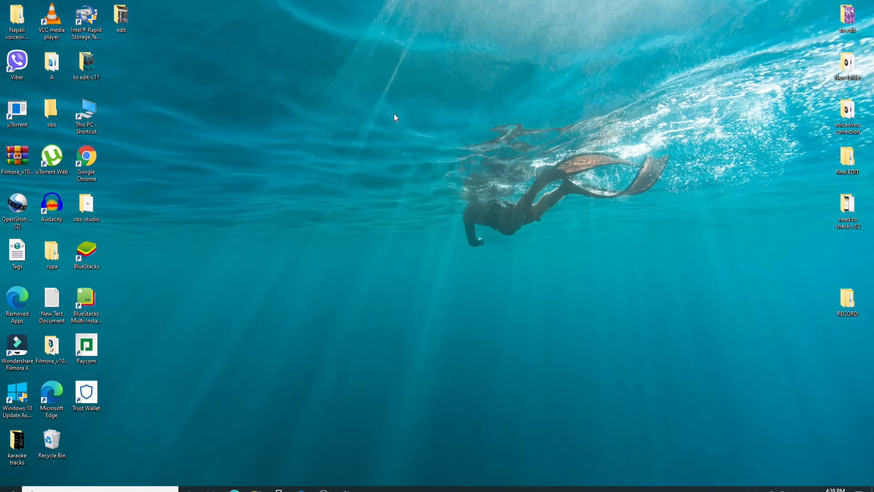
mouse_move(295, 309)
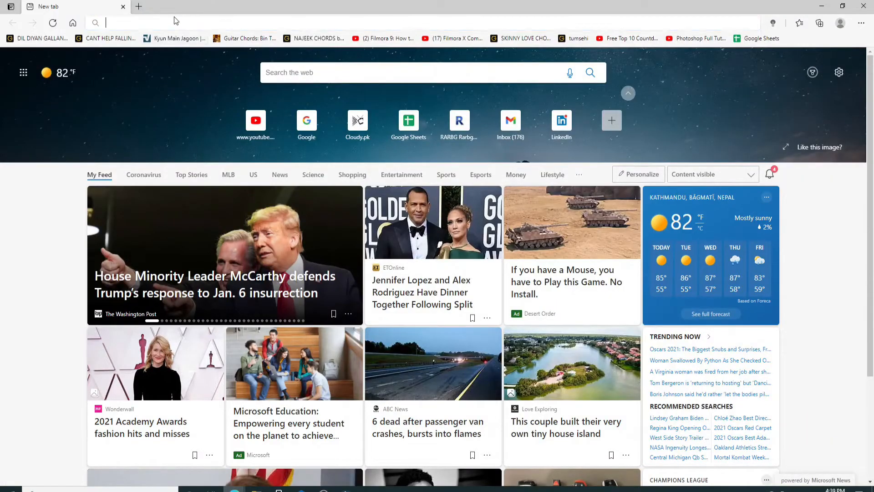
Navigate the Edge address bar to telegram.org to load the official Telegram website.
left_click(149, 22)
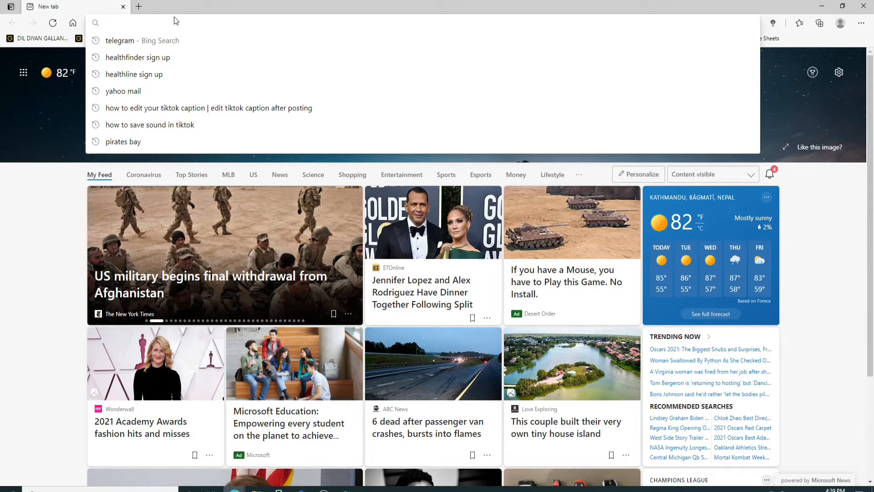
type("telegram.org")
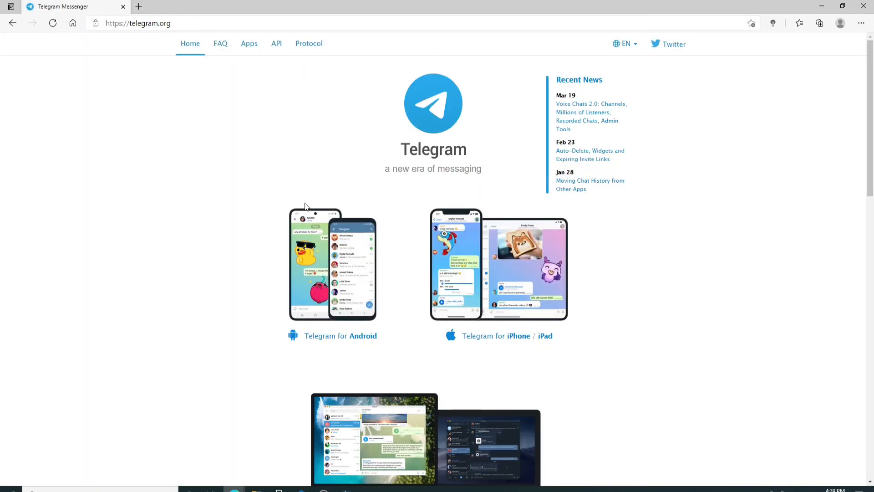
Download Telegram for PC/Mac/Linux from the site and run the installer.
scroll("down", 3)
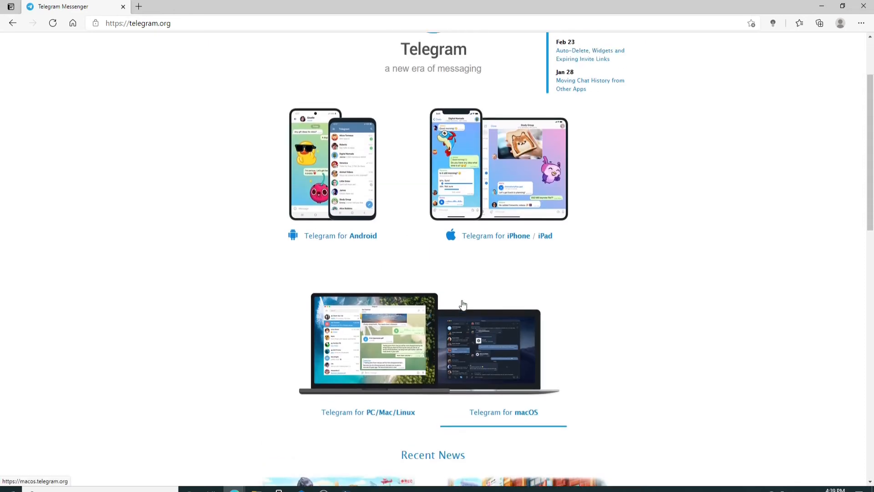
scroll("down", 3)
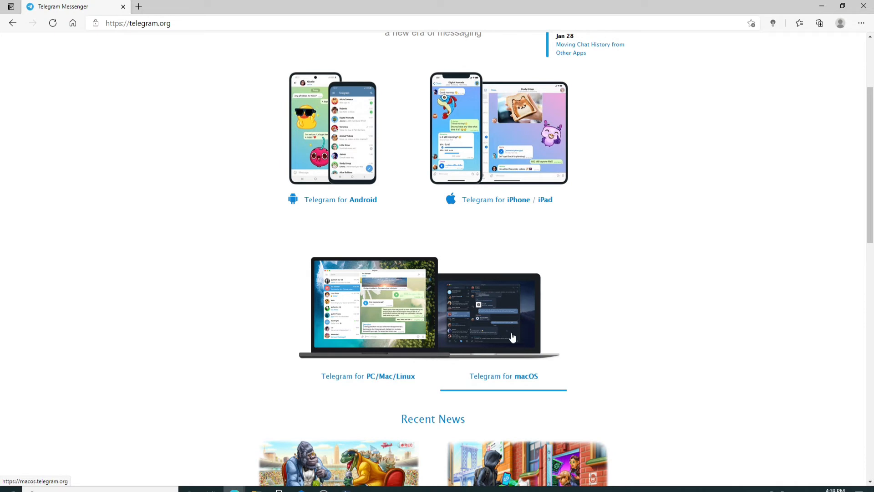
scroll("down", 3)
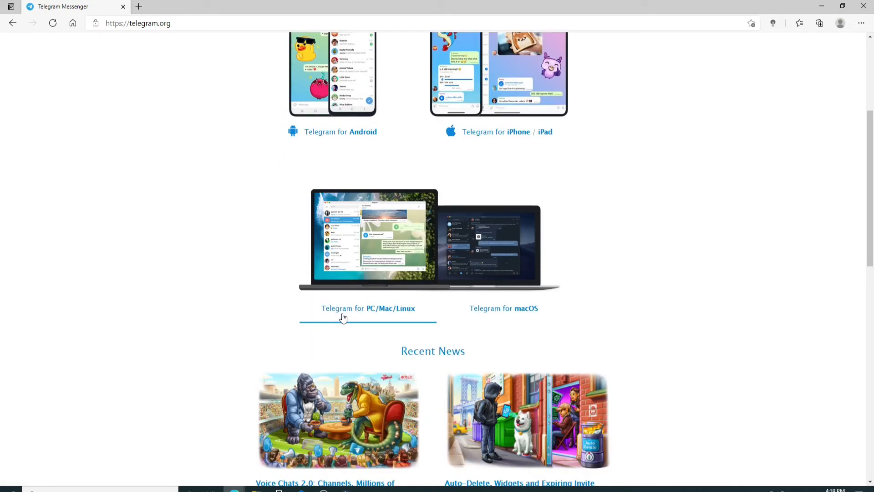
mouse_move(403, 315)
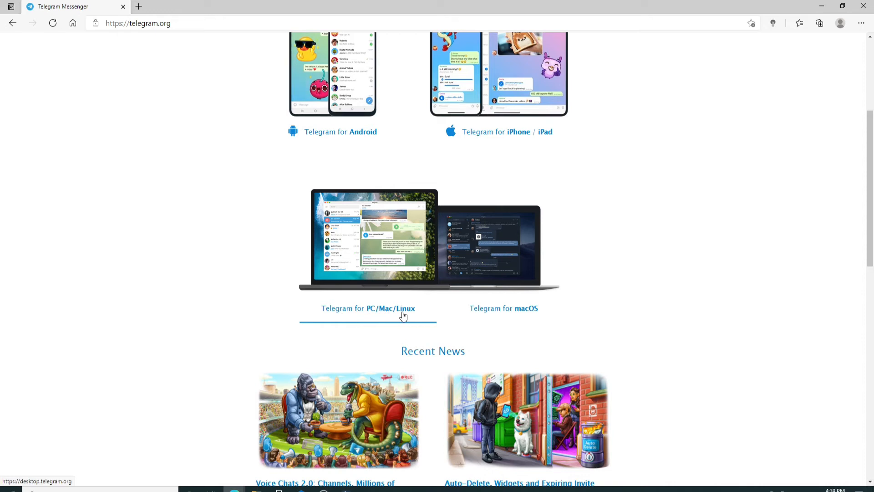
left_click(388, 307)
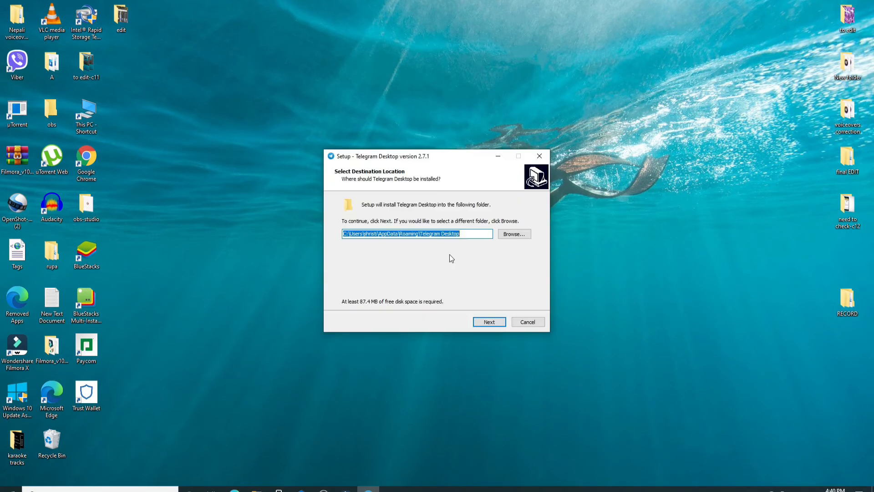
mouse_move(418, 275)
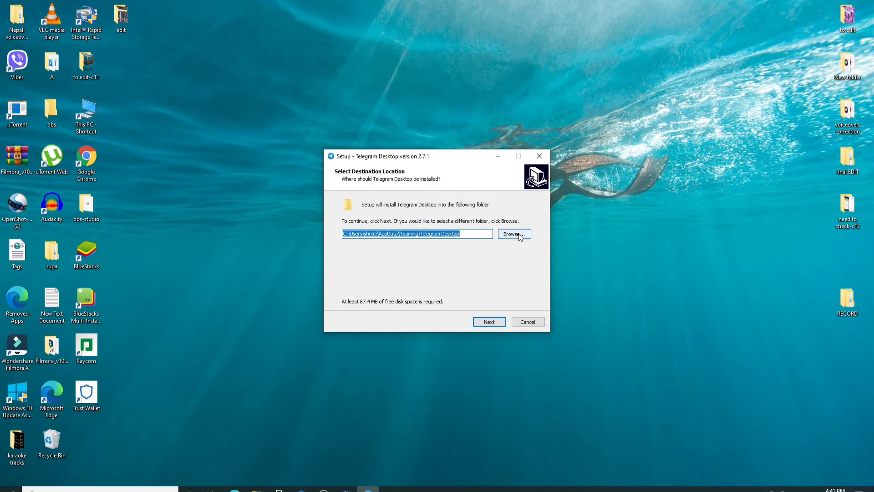
Browse the folder tree, keep the default install folder and continue past Select Destination Location.
left_click(513, 233)
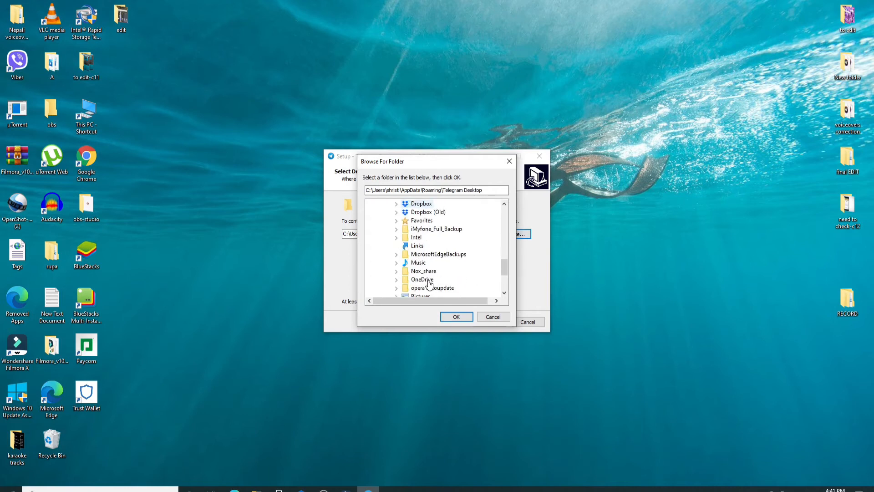
scroll("down", 3)
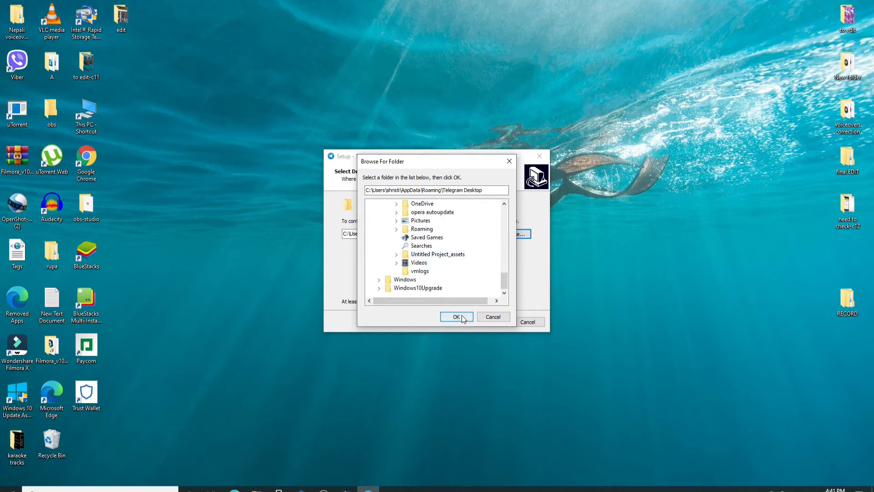
left_click(457, 317)
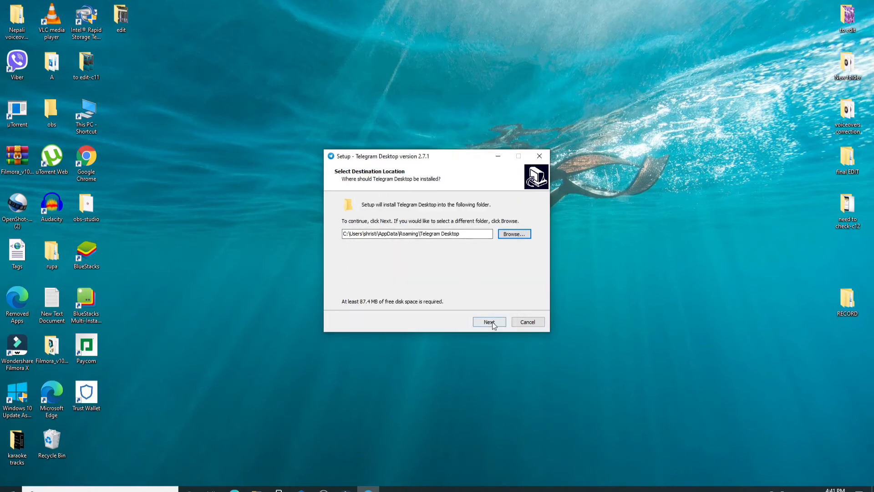
left_click(489, 322)
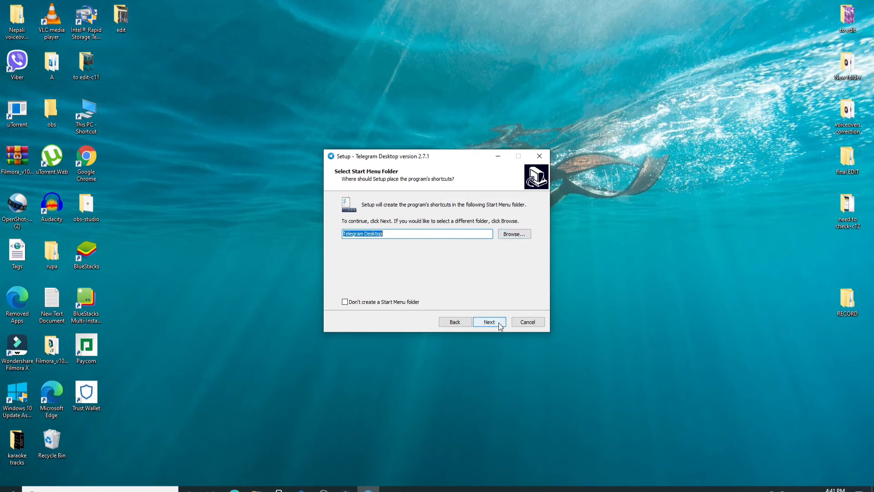
mouse_move(356, 311)
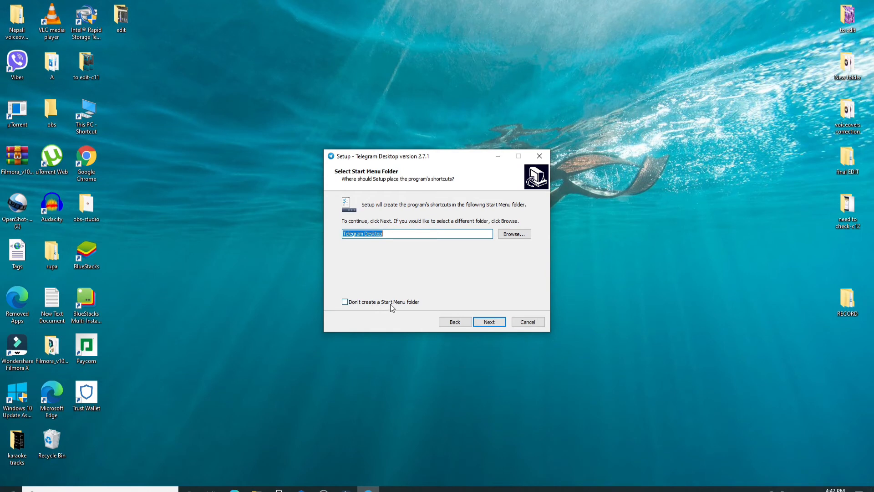
Skip creating a Start Menu folder and keep the desktop shortcut option.
left_click(344, 301)
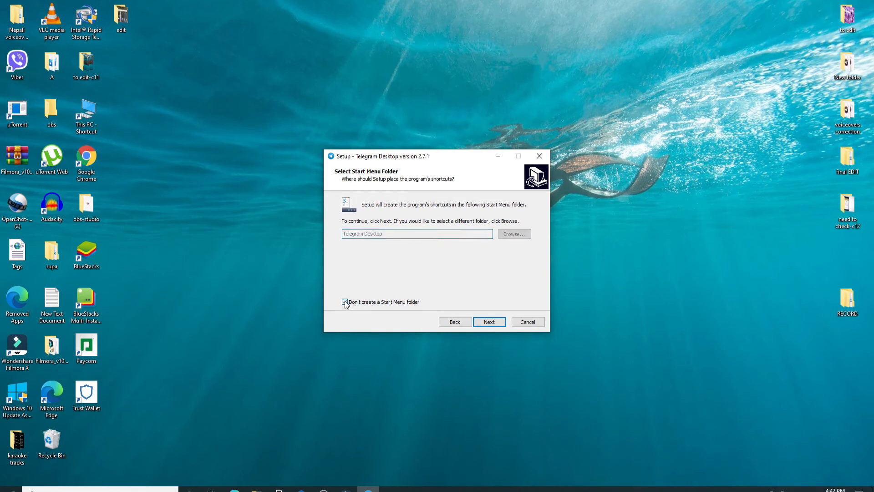
left_click(489, 321)
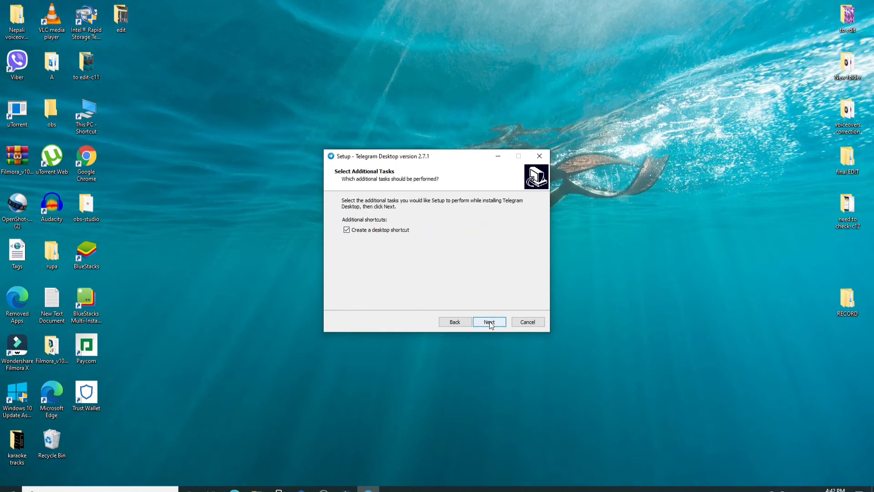
left_click(489, 322)
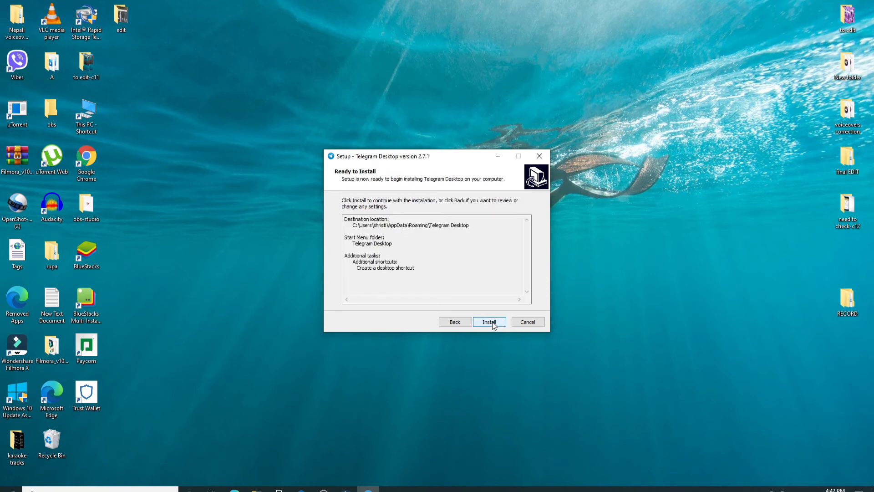
Install Telegram Desktop and finish setup with 'Launch Telegram' checked.
left_click(489, 321)
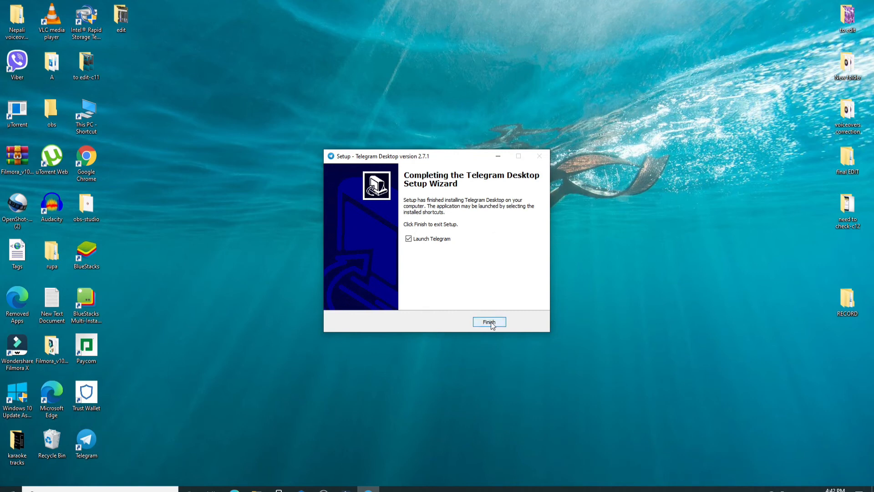
left_click(489, 322)
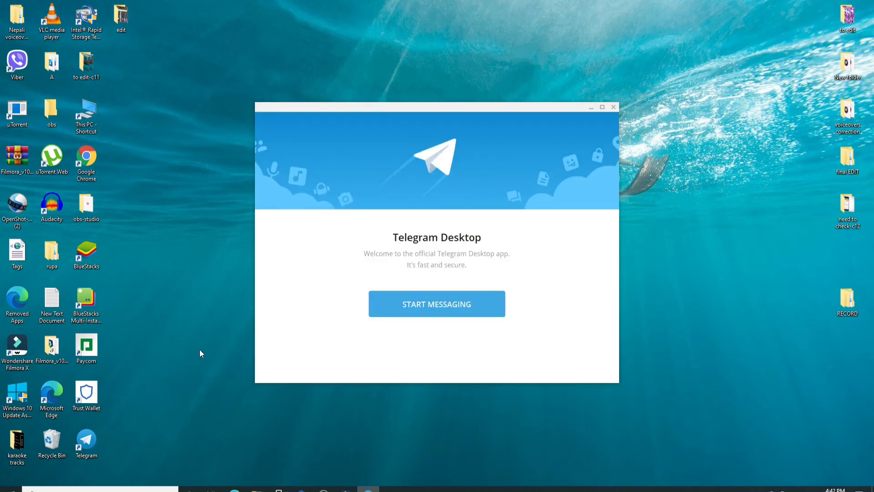
left_click(87, 438)
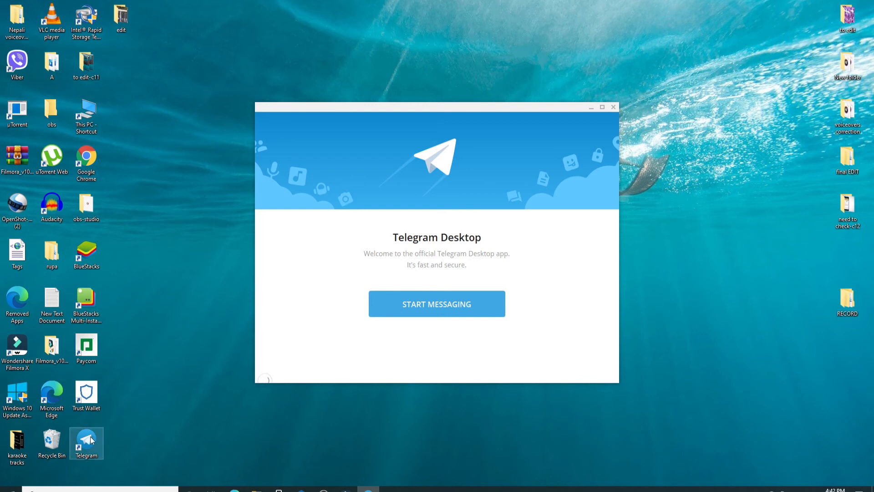
mouse_move(438, 317)
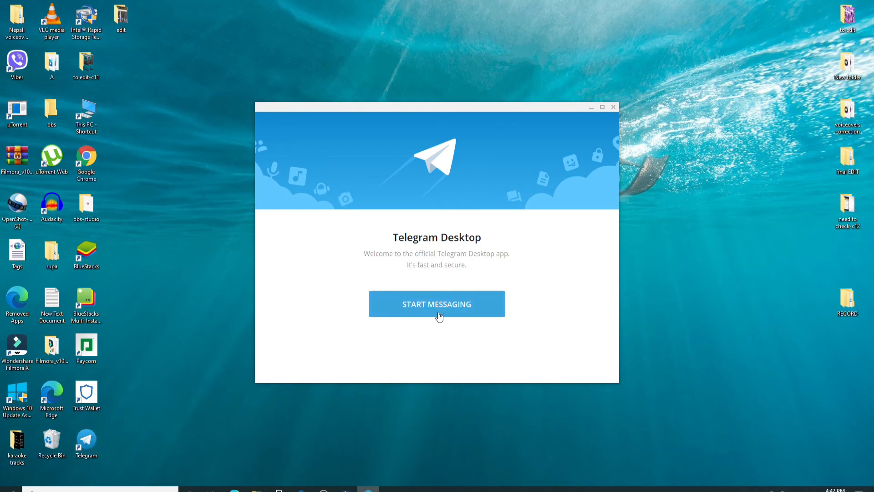
Start messaging and keep Nepal (+977) as the phone number's country.
left_click(437, 304)
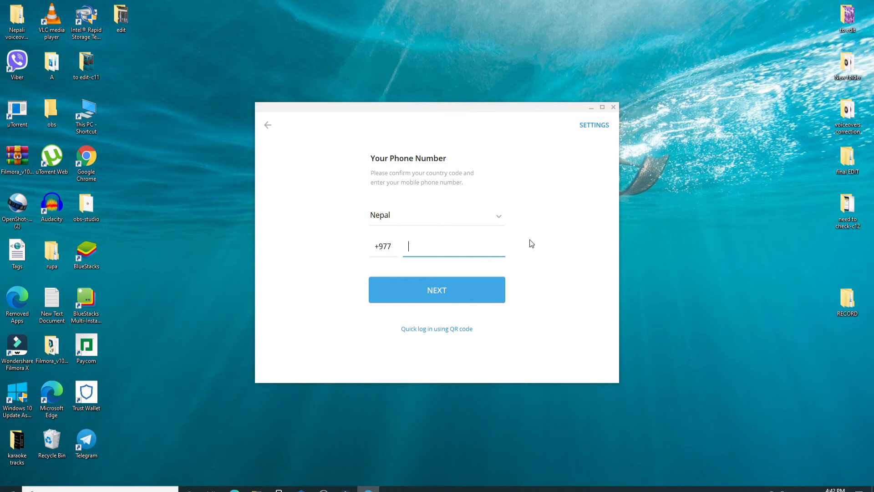
mouse_move(209, 363)
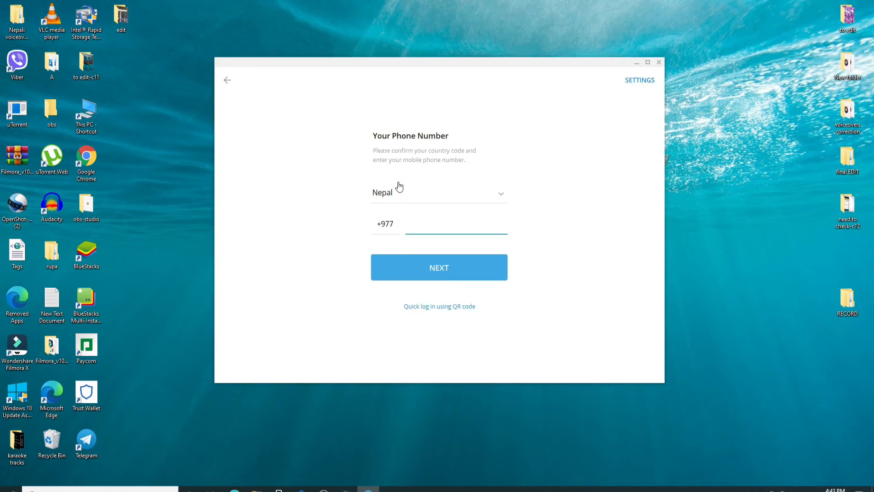
left_click(439, 193)
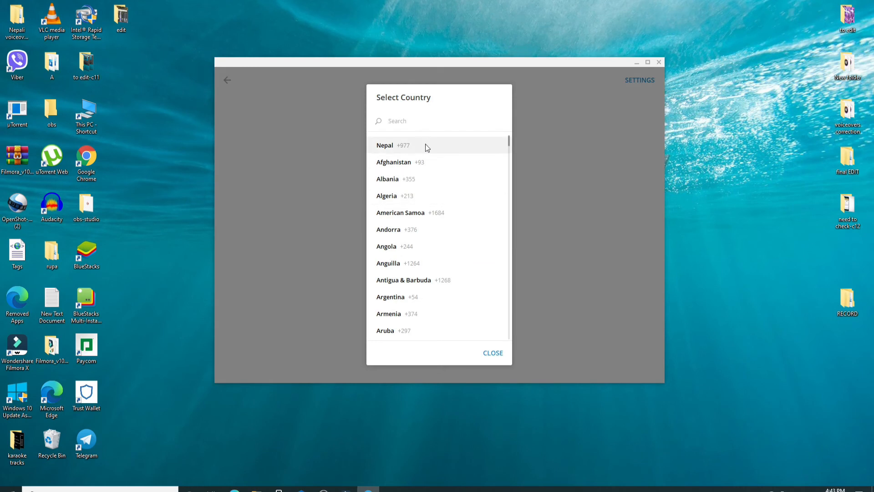
left_click(403, 145)
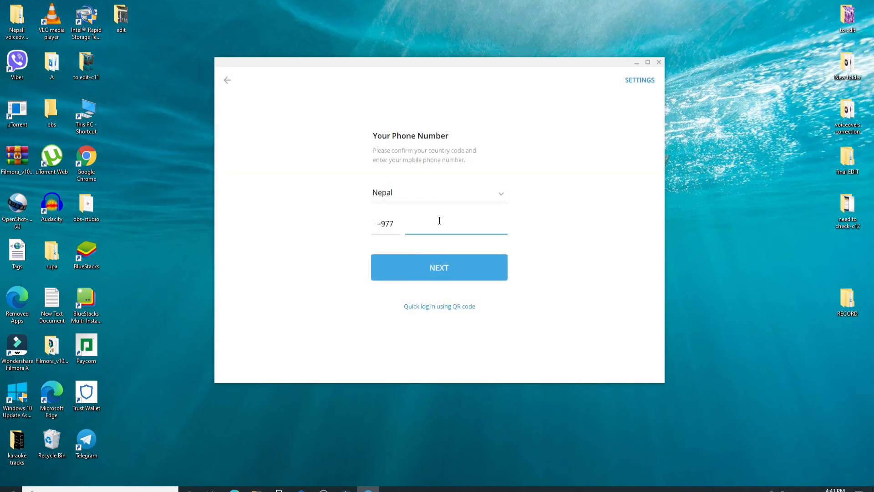
mouse_move(368, 228)
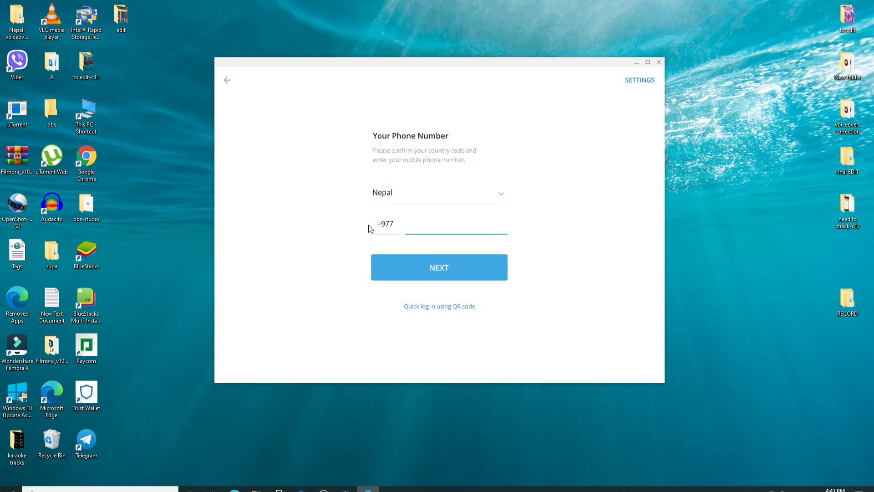
mouse_move(457, 311)
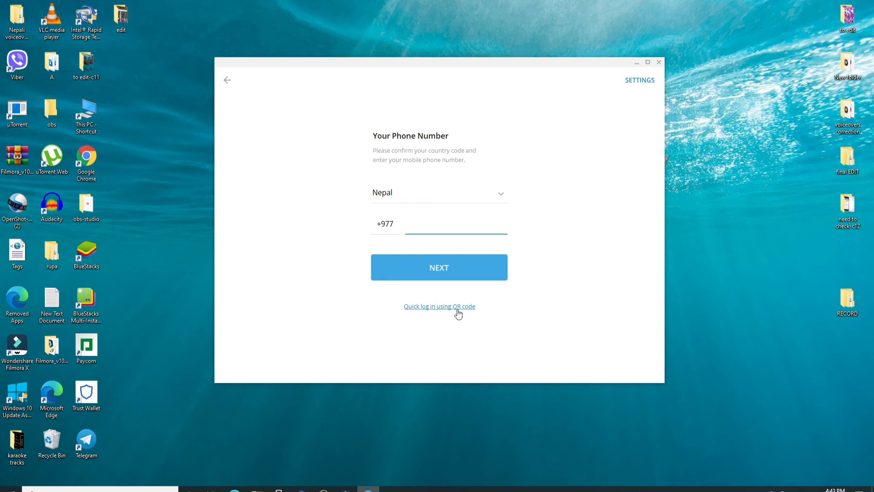
mouse_move(436, 320)
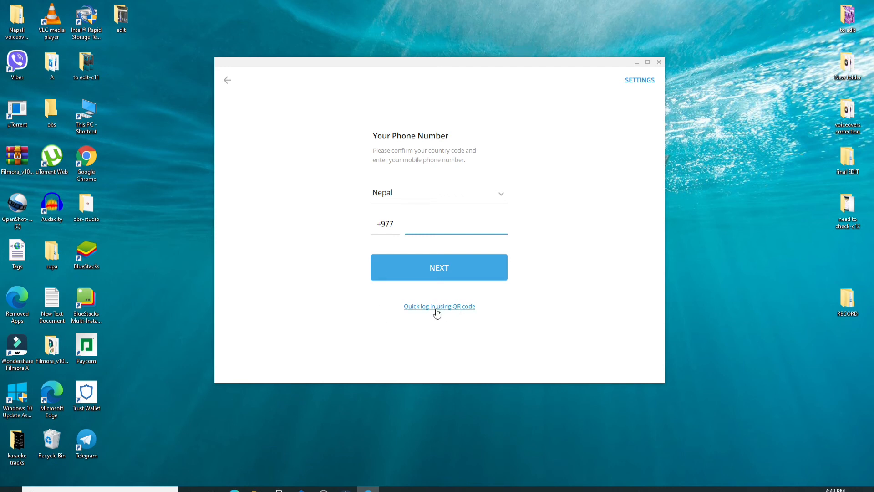
mouse_move(450, 314)
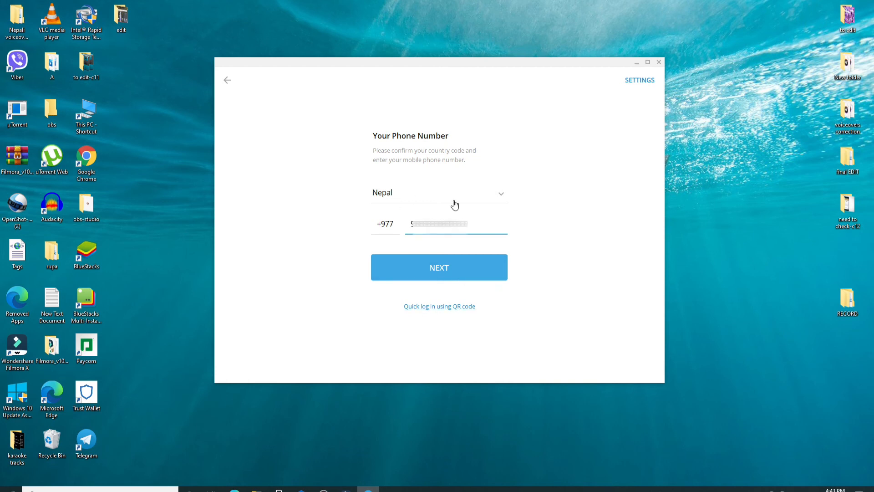
Submit the phone number and login code to reach the chat list, then close Telegram.
left_click(439, 267)
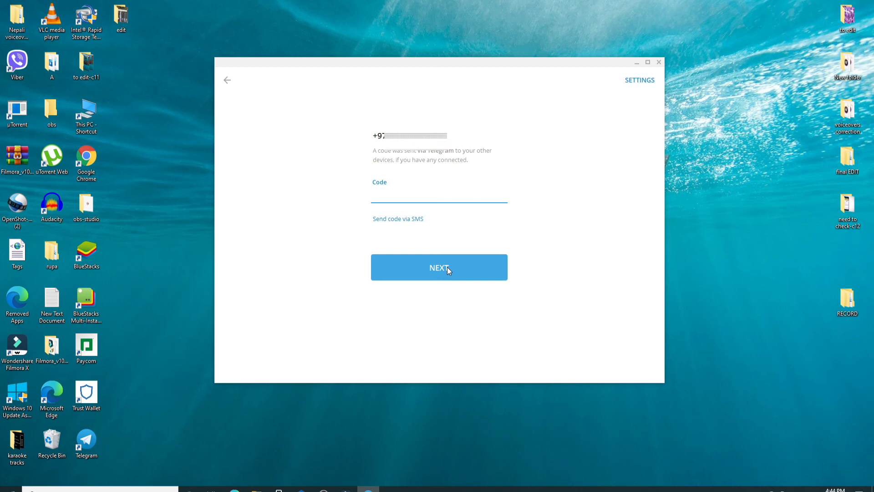
left_click(439, 268)
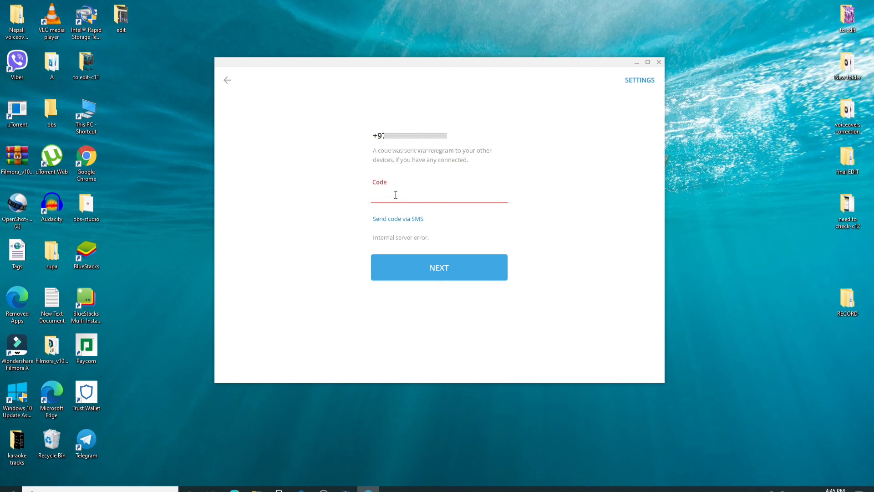
left_click(439, 267)
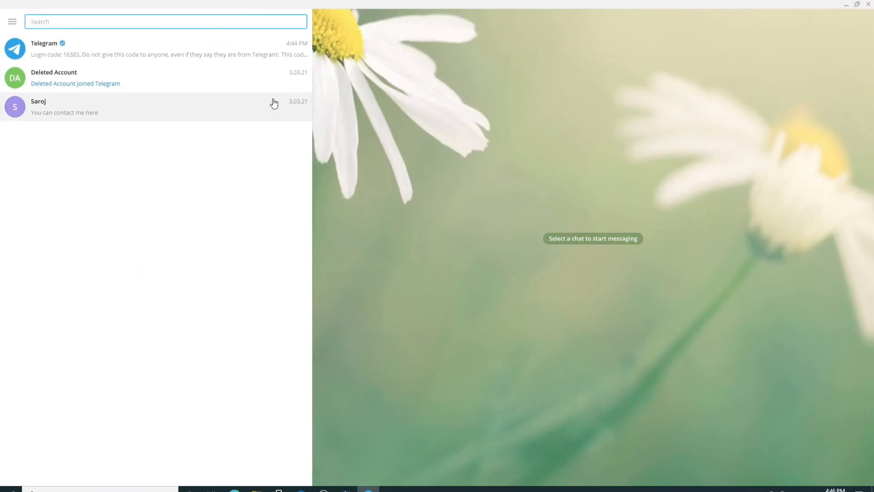
mouse_move(512, 184)
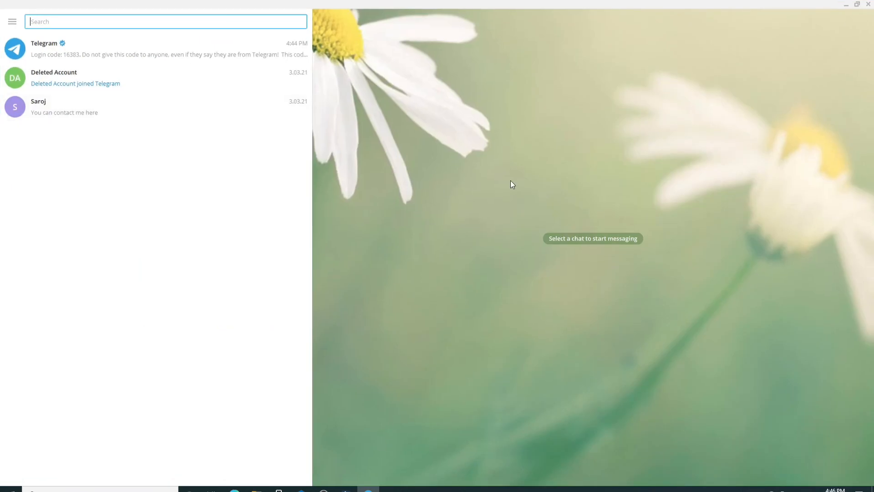
mouse_move(825, 117)
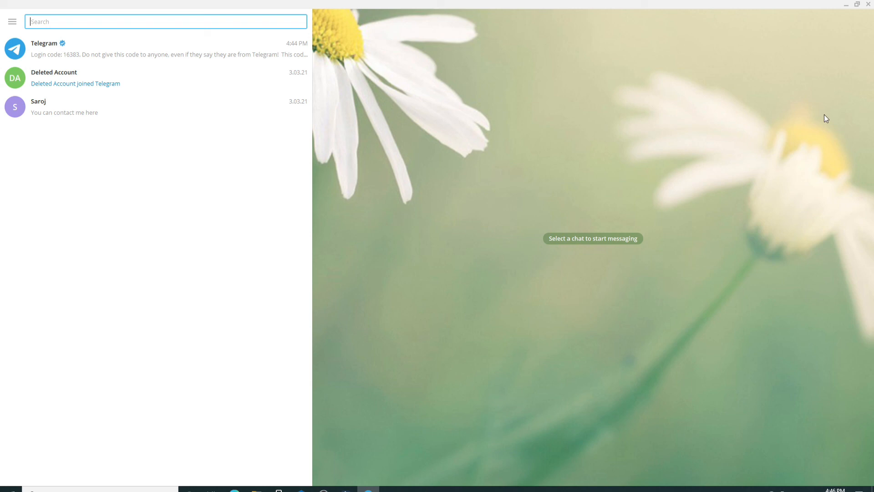
left_click(847, 4)
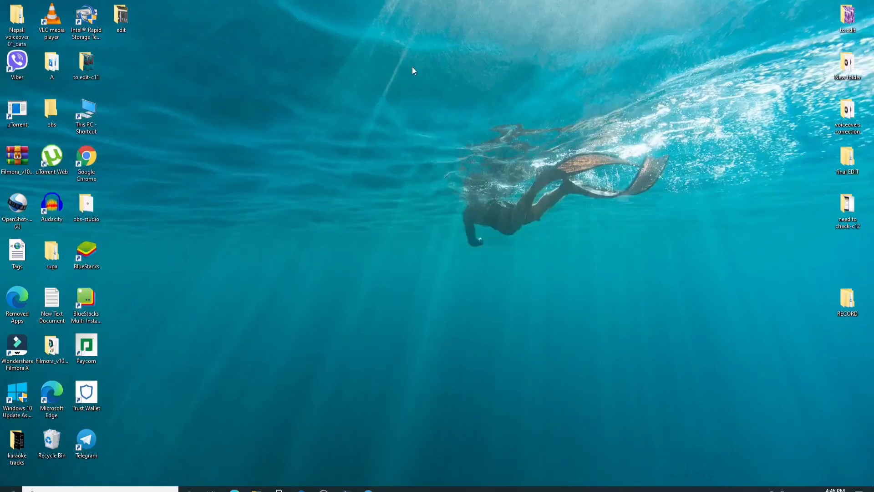
mouse_move(465, 122)
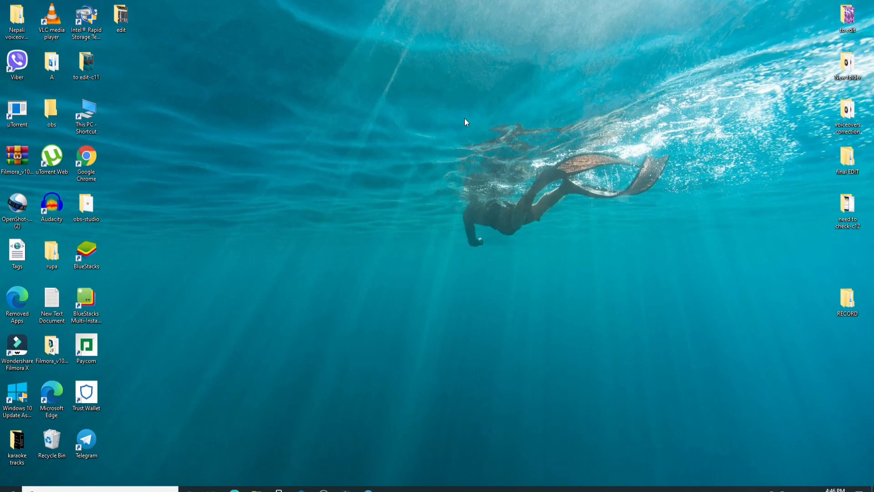